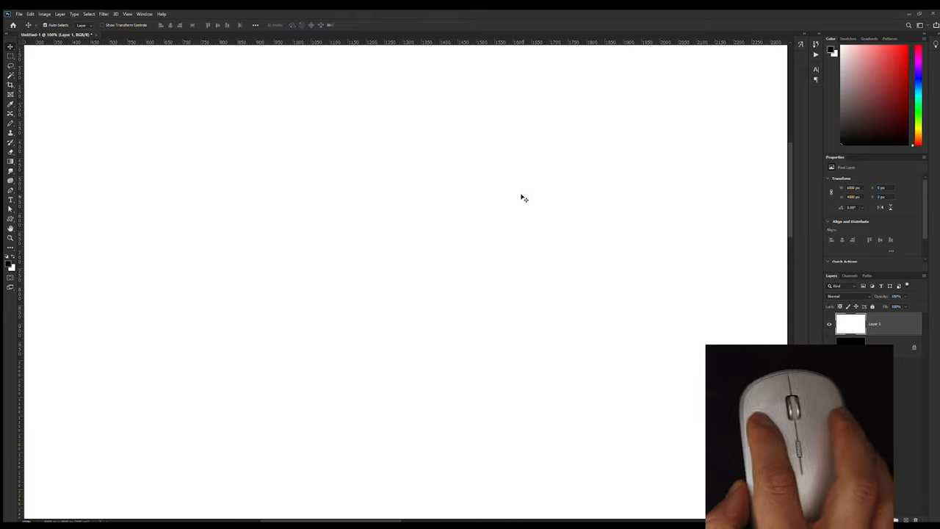
pyautogui.moveTo(450, 189)
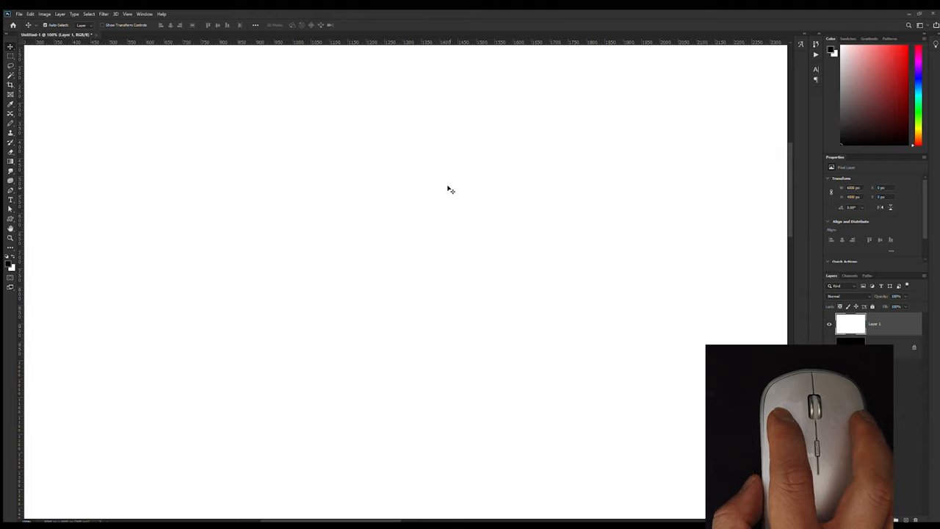
pyautogui.moveTo(313, 188)
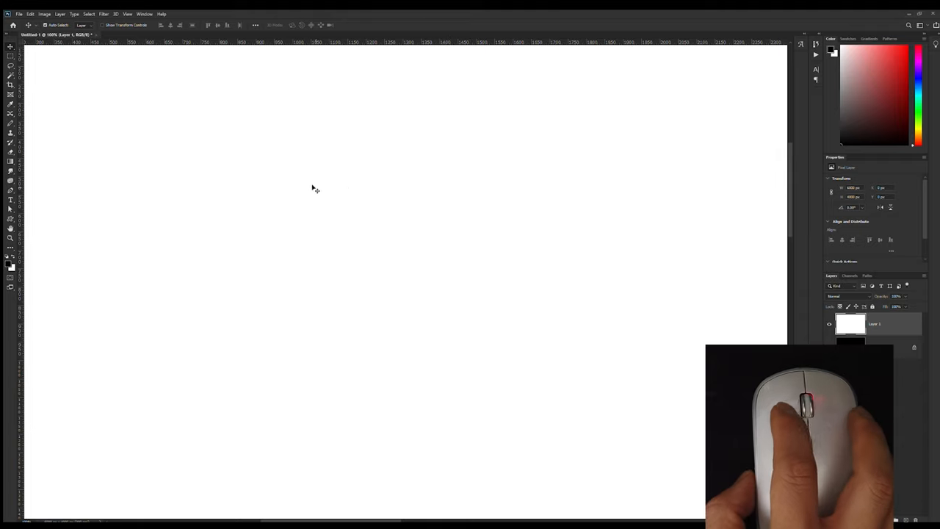
pyautogui.moveTo(508, 188)
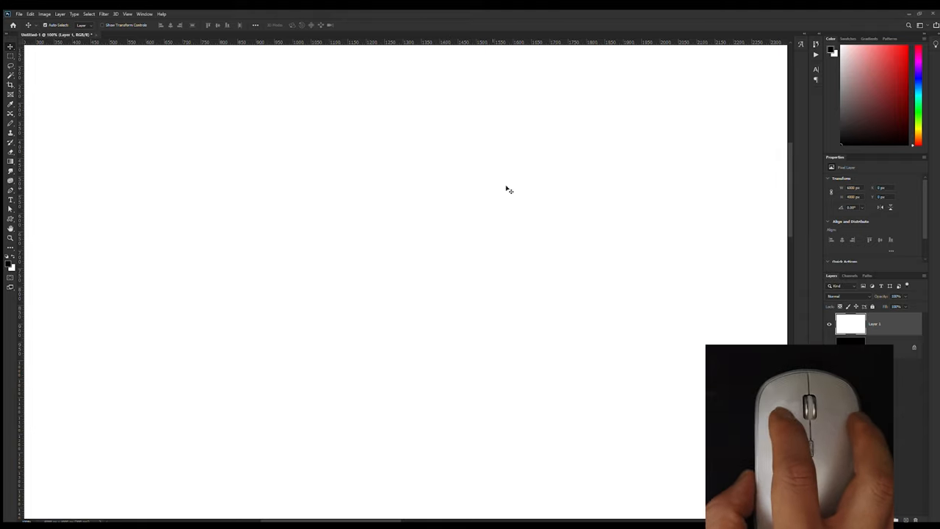
pyautogui.moveTo(365, 196)
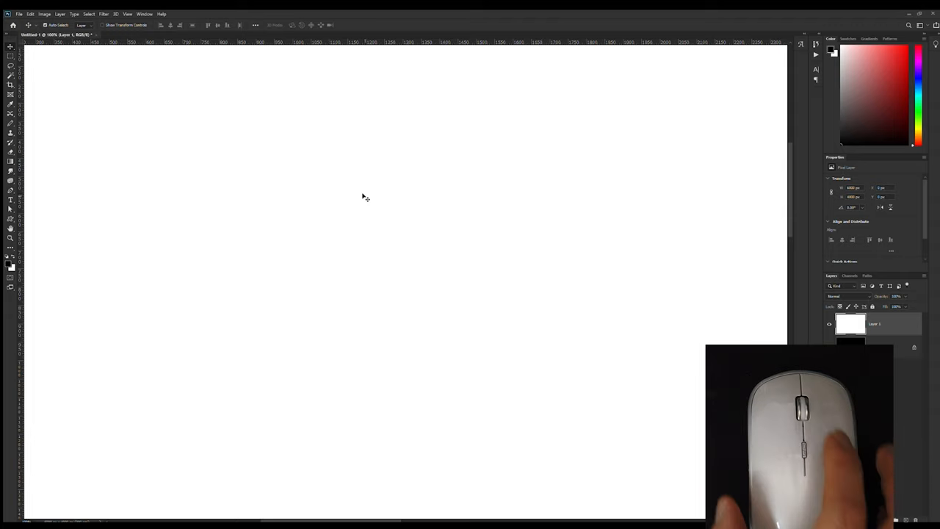
pyautogui.moveTo(249, 215)
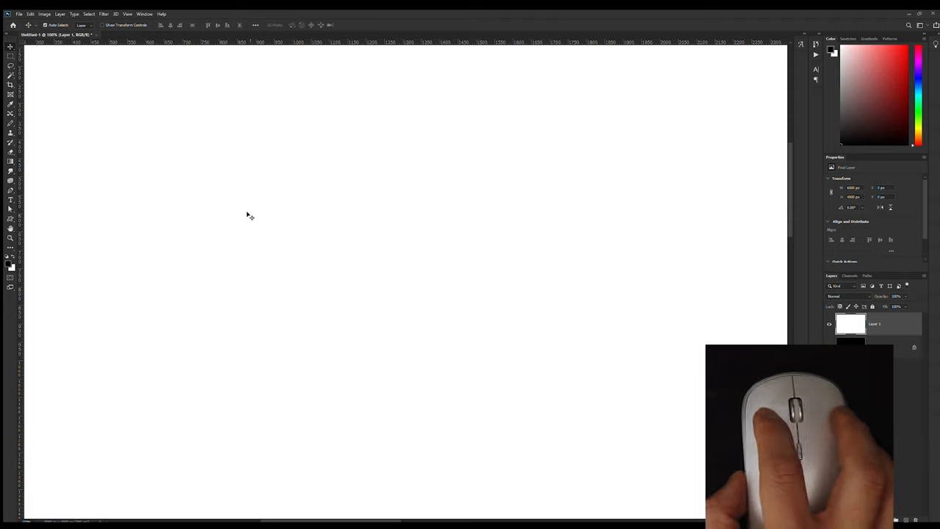
pyautogui.moveTo(479, 185)
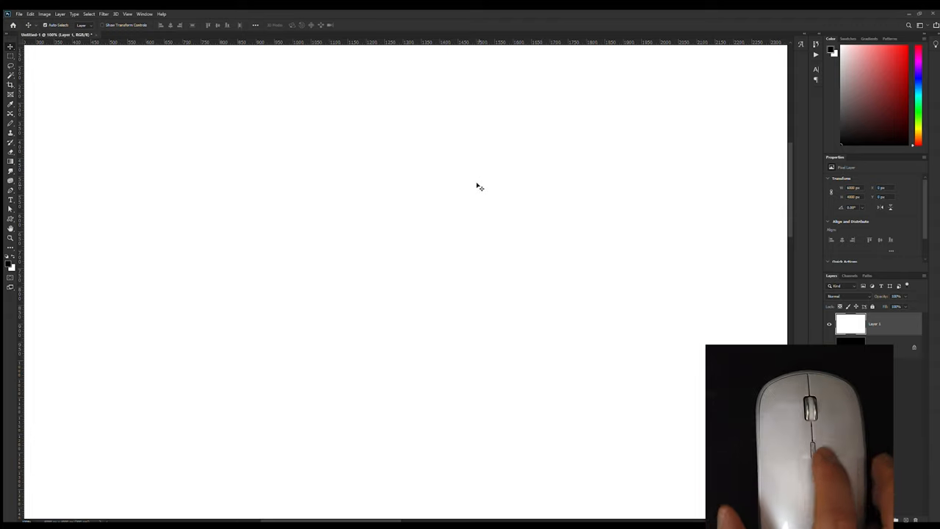
pyautogui.moveTo(703, 200)
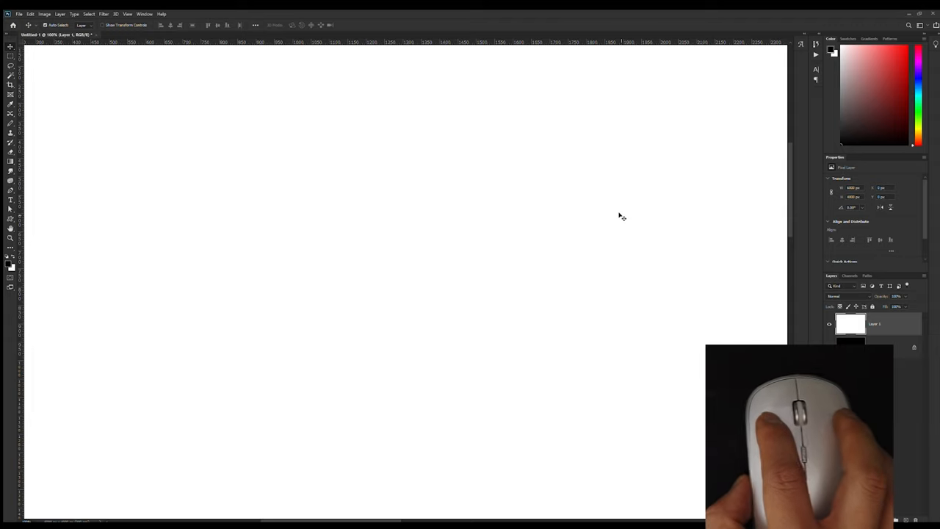
pyautogui.moveTo(754, 201)
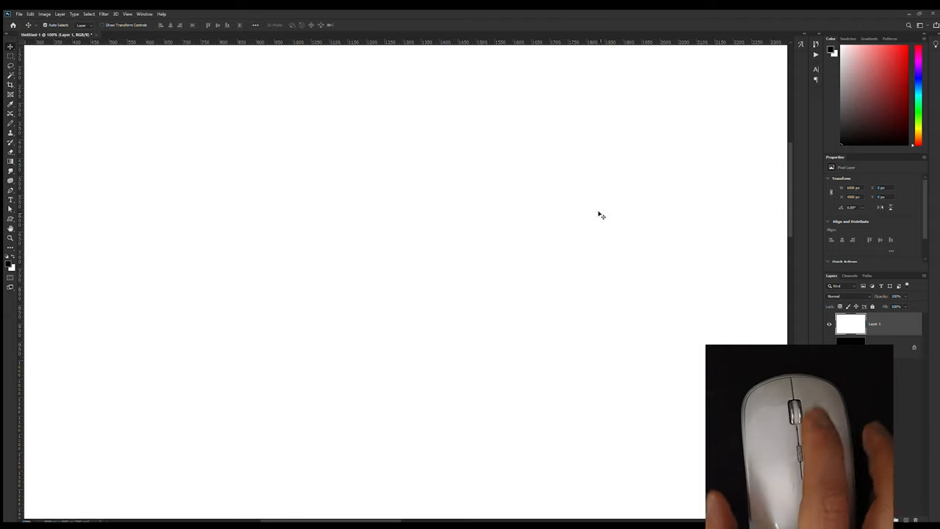
pyautogui.moveTo(670, 233)
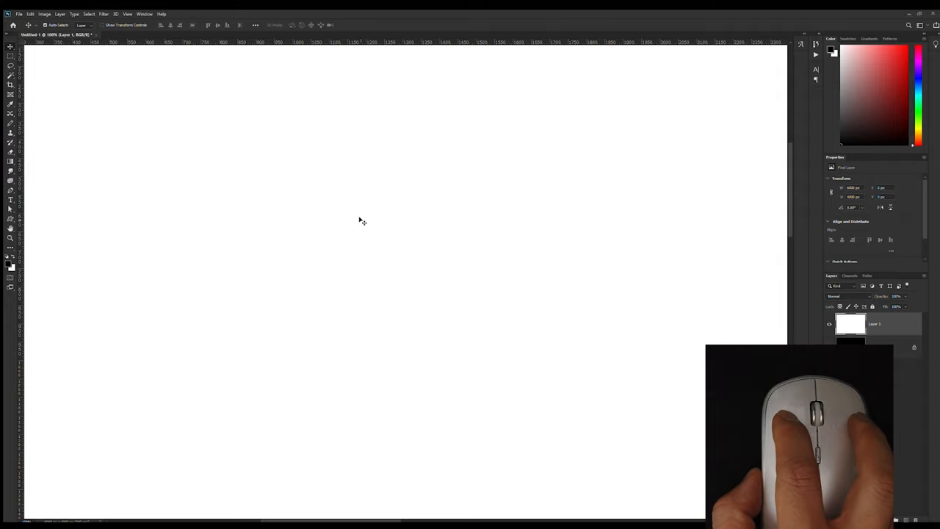
pyautogui.moveTo(251, 210)
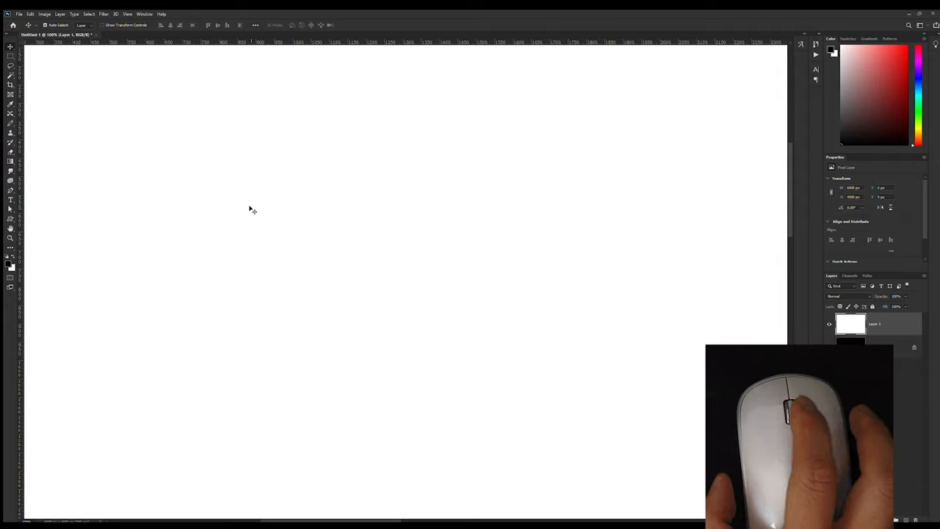
pyautogui.moveTo(321, 191)
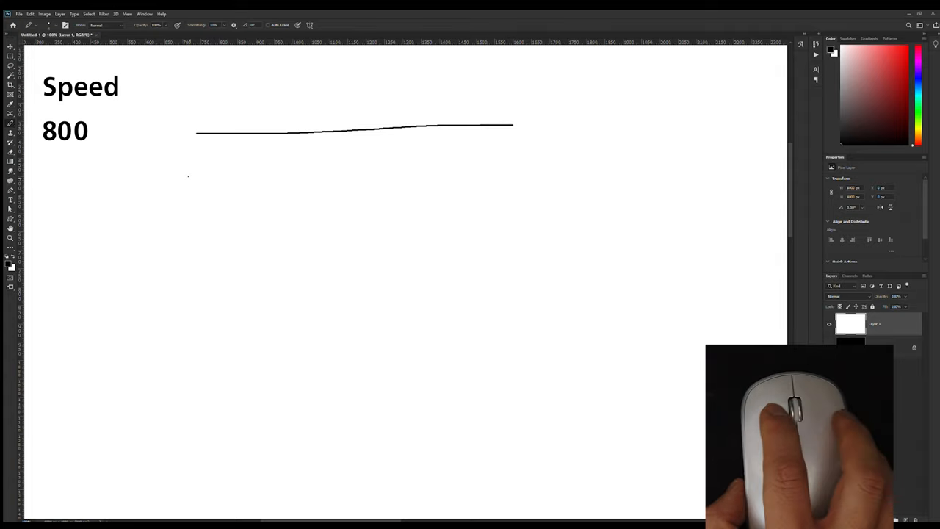
# Draw two more long horizontal pencil strokes, the second lower and shorter near the bottom.
pyautogui.moveTo(176, 163); pyautogui.dragTo(573, 151)
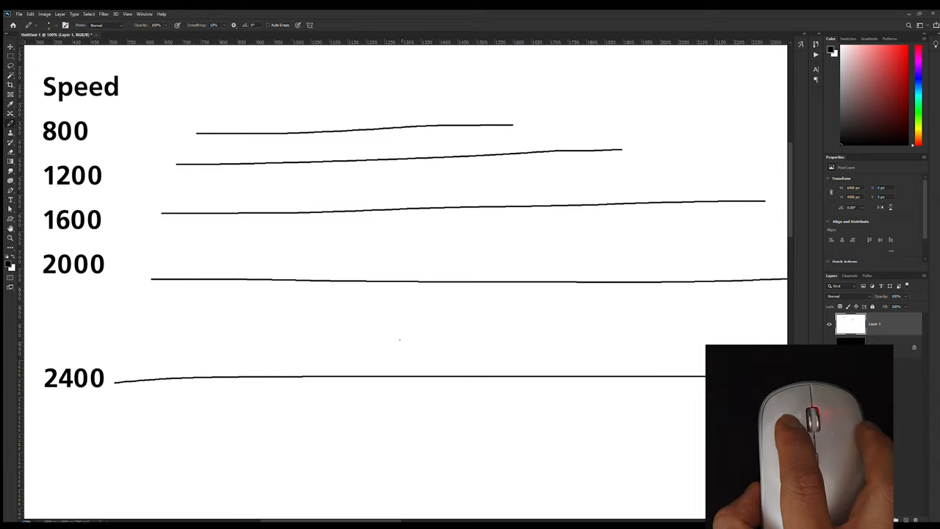
pyautogui.moveTo(278, 413); pyautogui.dragTo(492, 408)
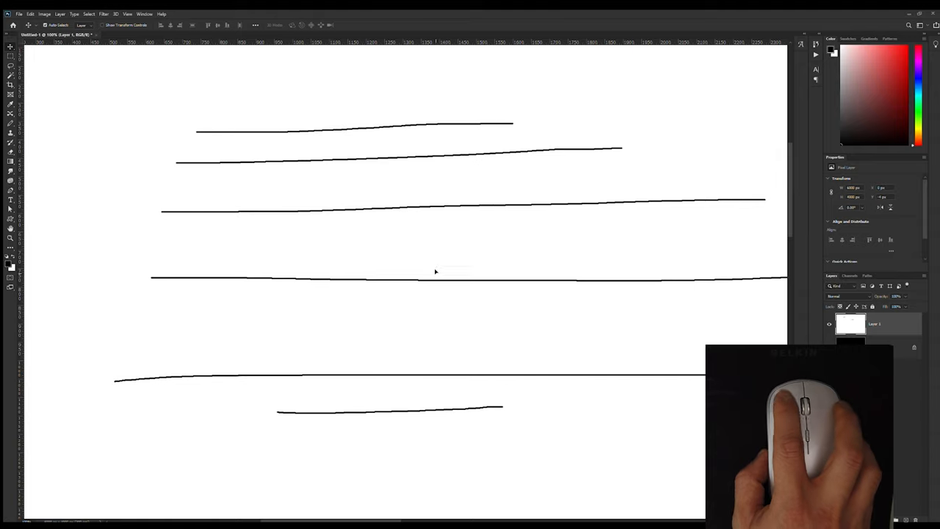
pyautogui.moveTo(413, 329)
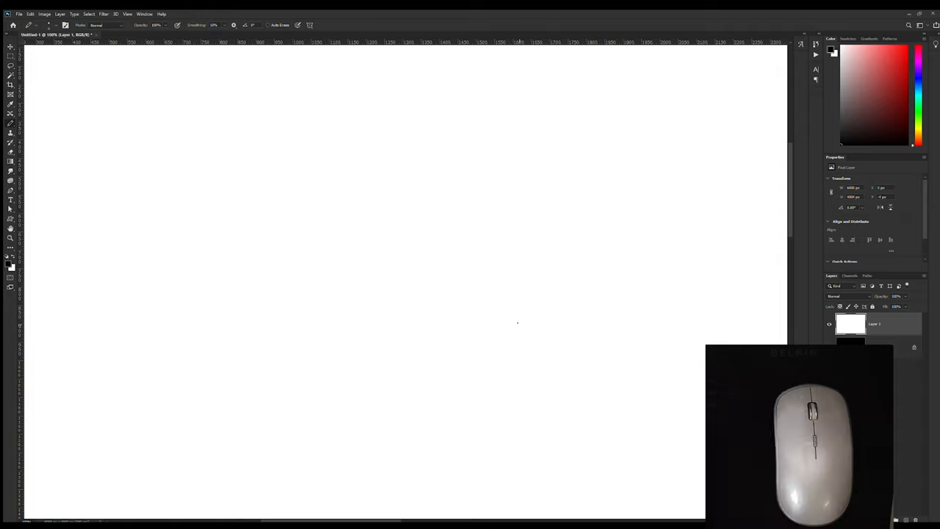
# Sketch a small zigzag in the centre, then two progressively larger loops around it.
pyautogui.moveTo(219, 171); pyautogui.dragTo(232, 169)
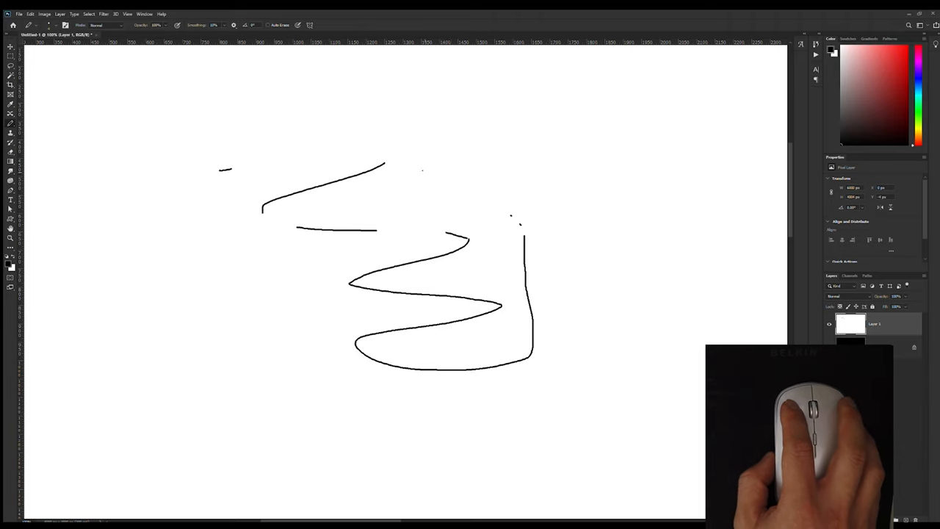
pyautogui.moveTo(419, 172); pyautogui.dragTo(529, 393)
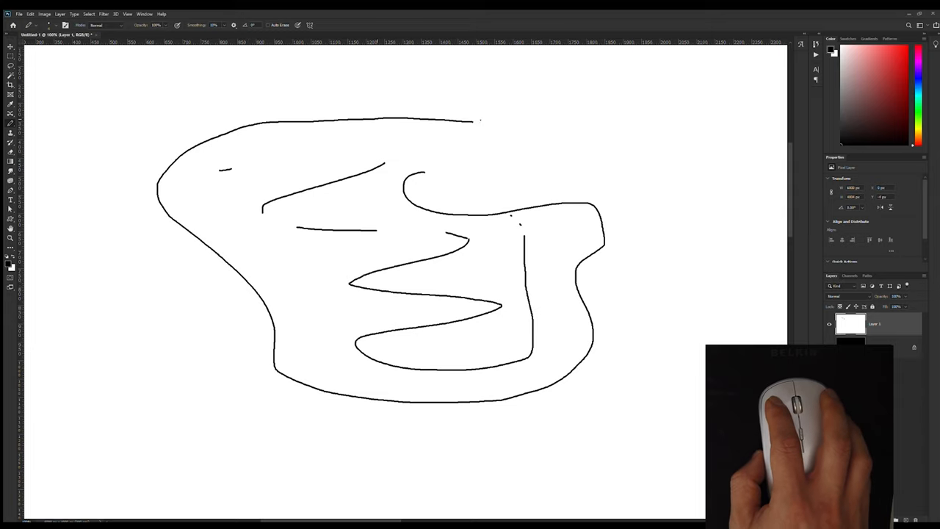
pyautogui.moveTo(477, 119); pyautogui.dragTo(268, 430)
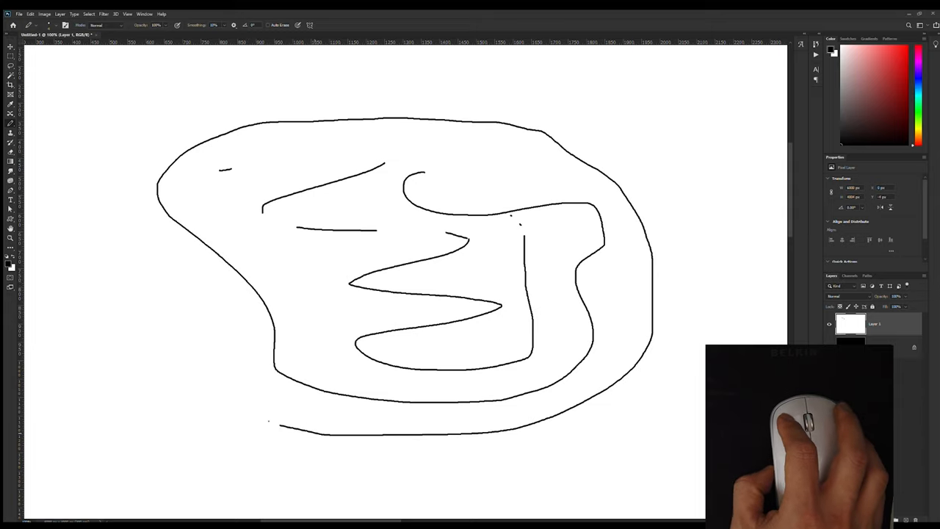